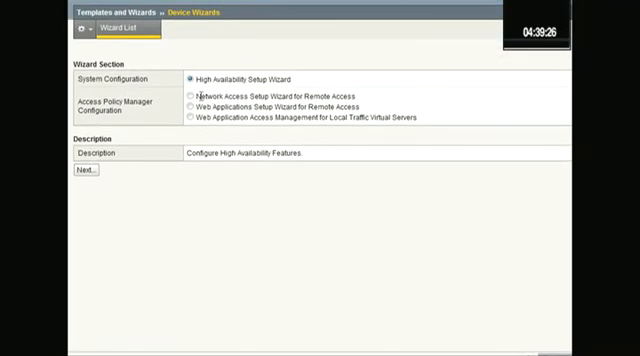
Select the Web Application Access Management for Local Traffic Virtual Servers device wizard.
left_click(190, 96)
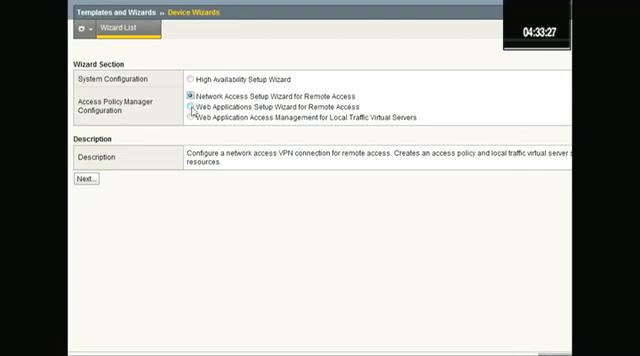
left_click(190, 106)
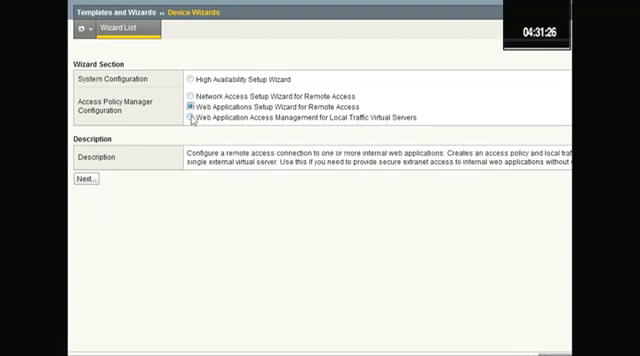
left_click(190, 120)
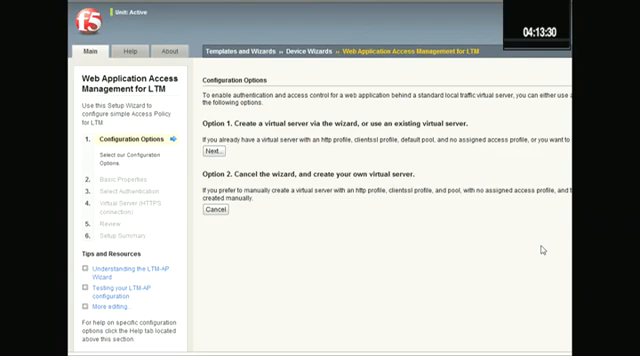
mouse_move(548, 248)
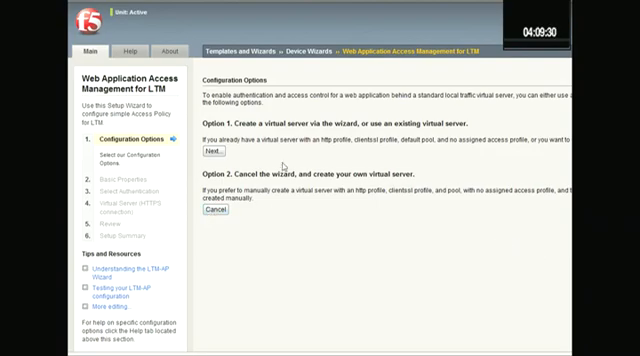
Choose Option 1 to create a new virtual server and continue past the policy's basic properties in English.
left_click(210, 156)
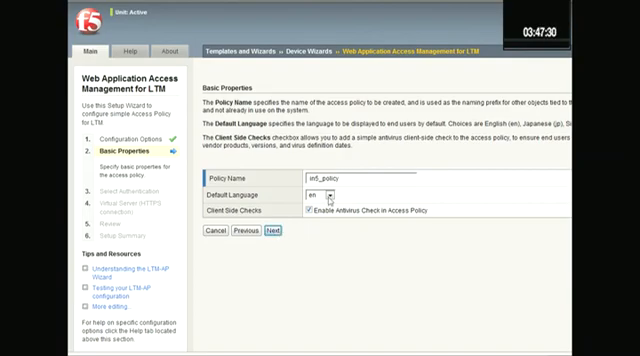
left_click(270, 232)
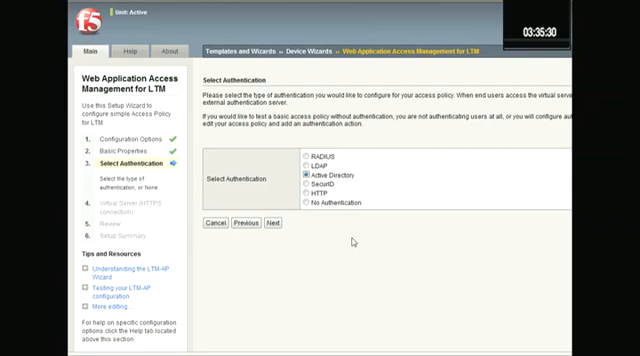
Confirm Active Directory and enter domain controller 10.17.7.30, domain f5.com, admin name and password.
left_click(266, 224)
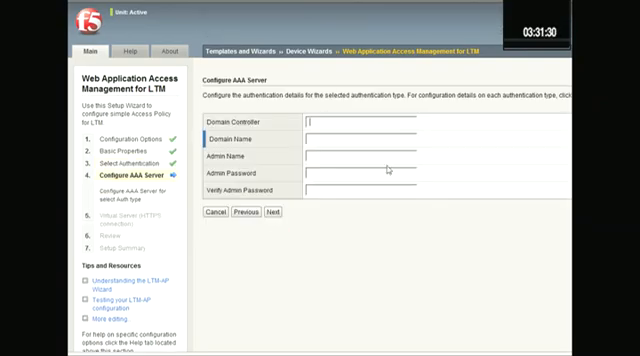
type("10.17.7.35")
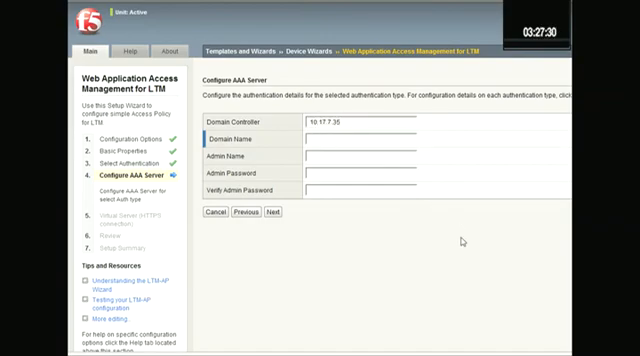
left_click(310, 140)
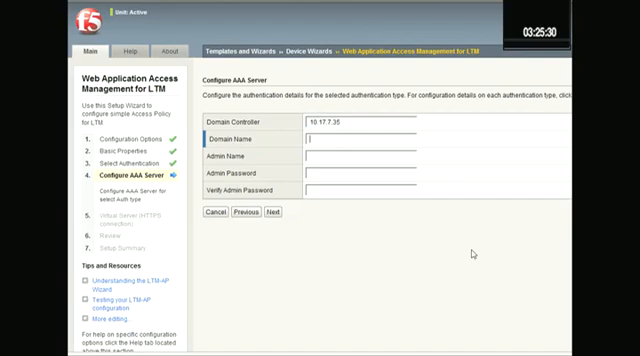
type("f")
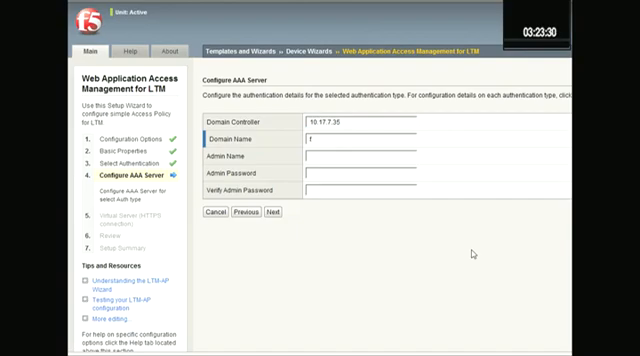
type("5 co")
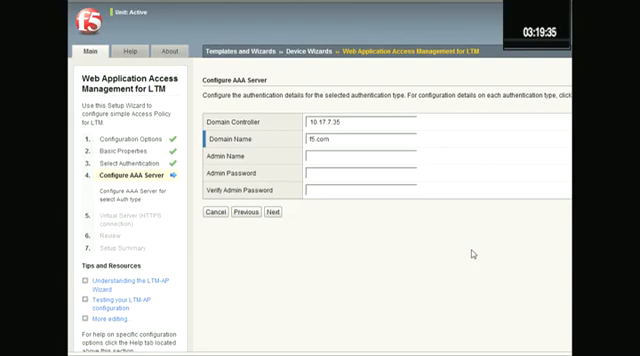
type("d")
type("cookiemonster")
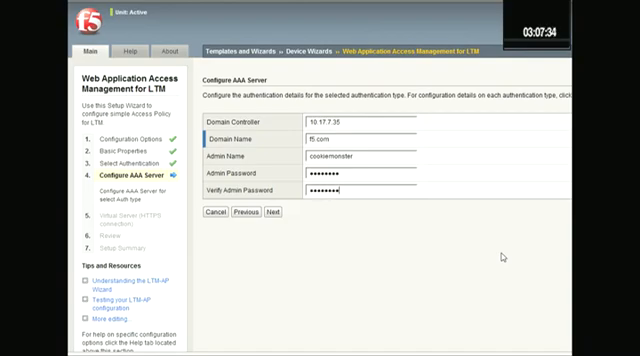
left_click(268, 222)
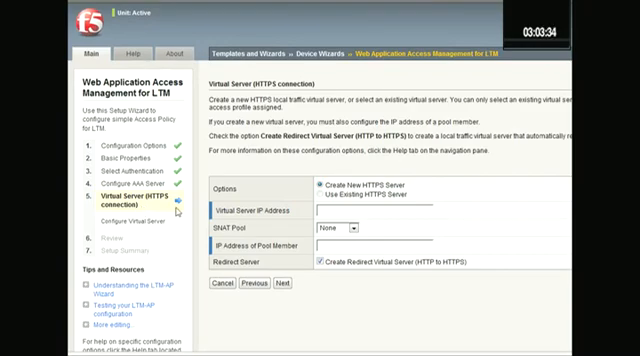
mouse_move(464, 194)
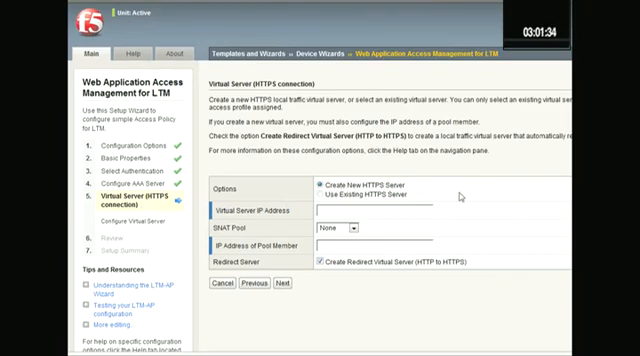
mouse_move(564, 208)
type("10.17.7.188")
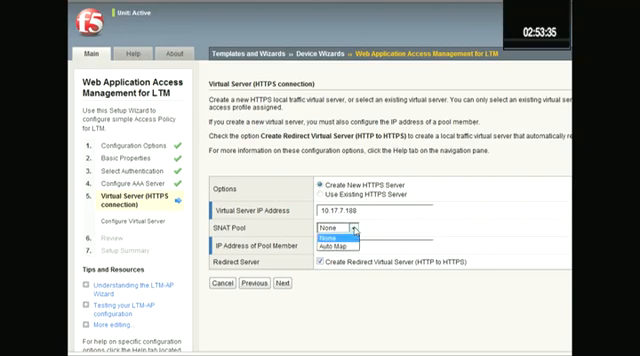
Set the SNAT Pool option for the new HTTPS virtual server at 10.17.7.100.
left_click(336, 252)
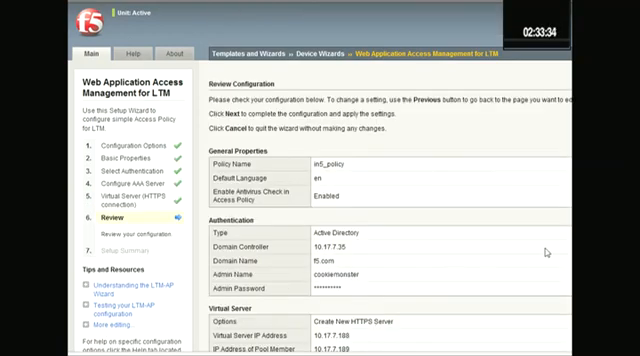
Scroll through the Review page before the access profile, AAA server, virtual servers and pool are created.
scroll("down", 3)
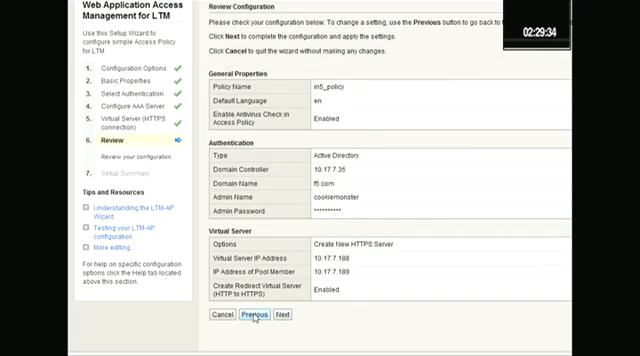
mouse_move(310, 324)
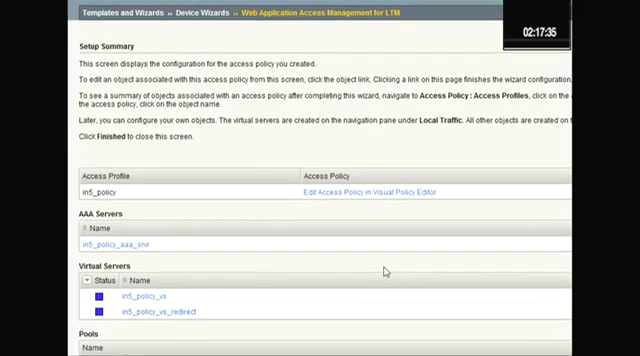
scroll("down", 3)
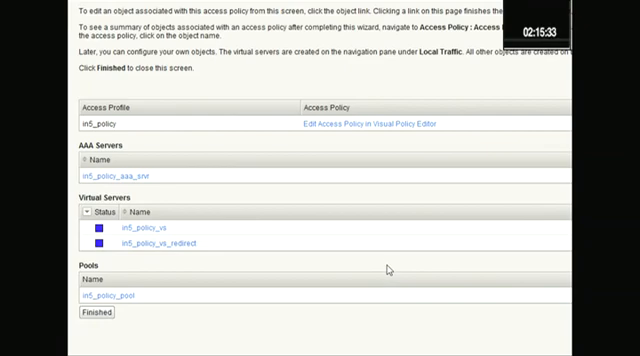
mouse_move(200, 132)
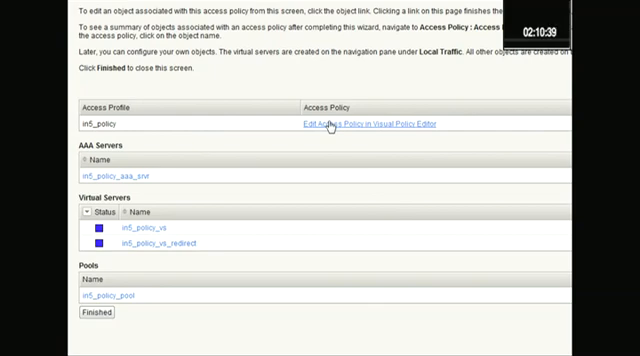
mouse_move(204, 174)
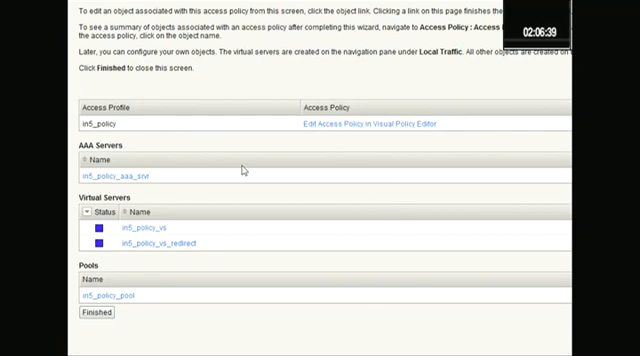
mouse_move(266, 276)
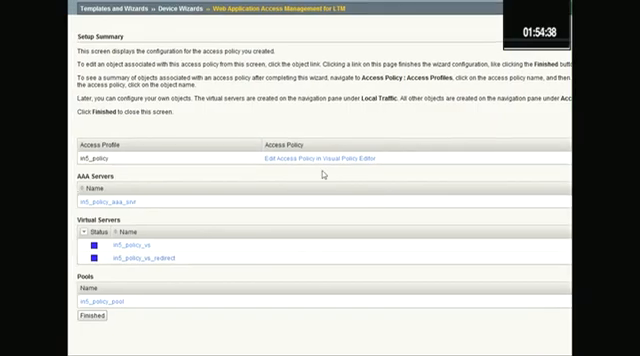
Open the access policy in the Visual Policy Editor to insert the Firewall Check after the Antivirus Check.
left_click(320, 166)
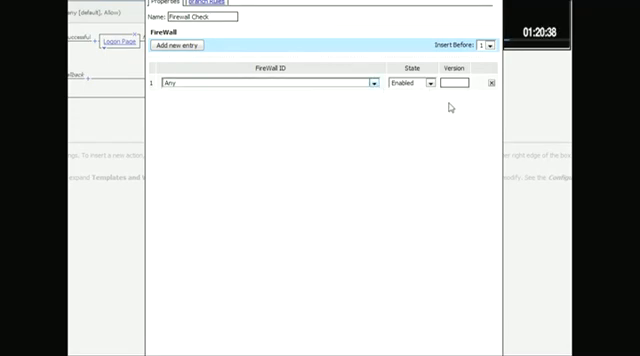
scroll("down", 3)
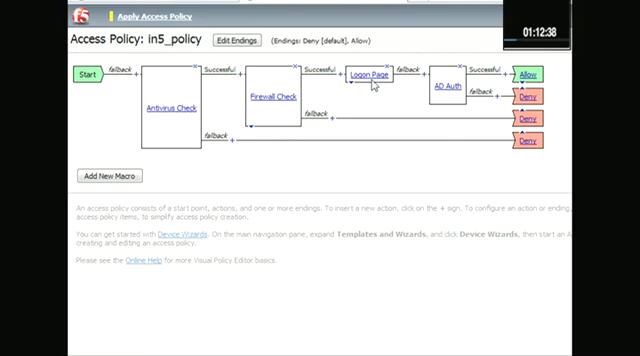
mouse_move(388, 100)
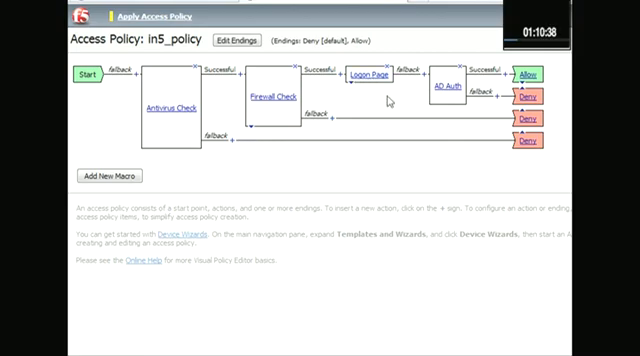
mouse_move(458, 104)
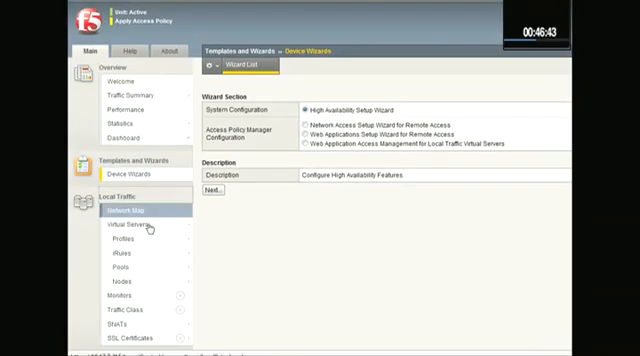
Go to Virtual Servers and Access Profiles and apply the edited ins5_policy access policy.
left_click(136, 226)
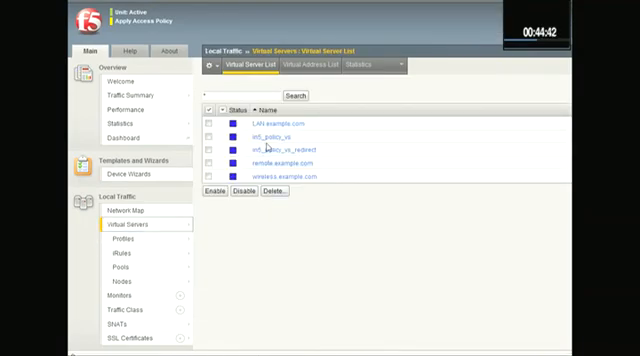
scroll("down", 3)
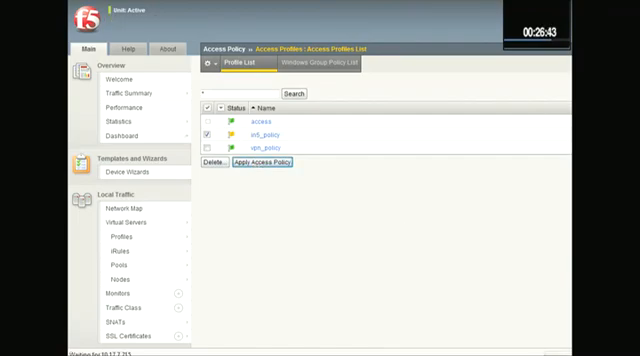
left_click(268, 132)
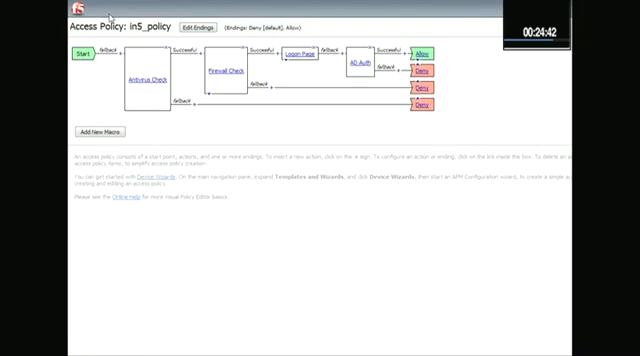